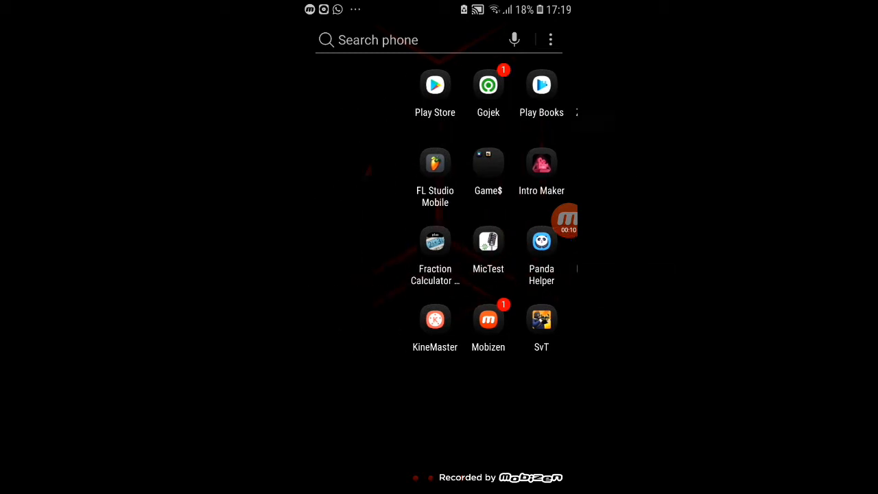
Step: Bring the Hip Hop Makers free trap sample packs result into view among the Google results
scroll("left", 3)
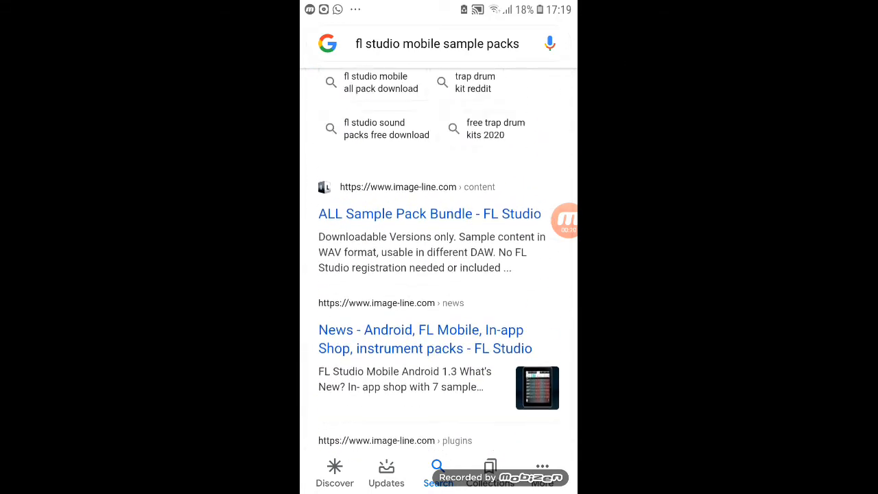
scroll("up", 3)
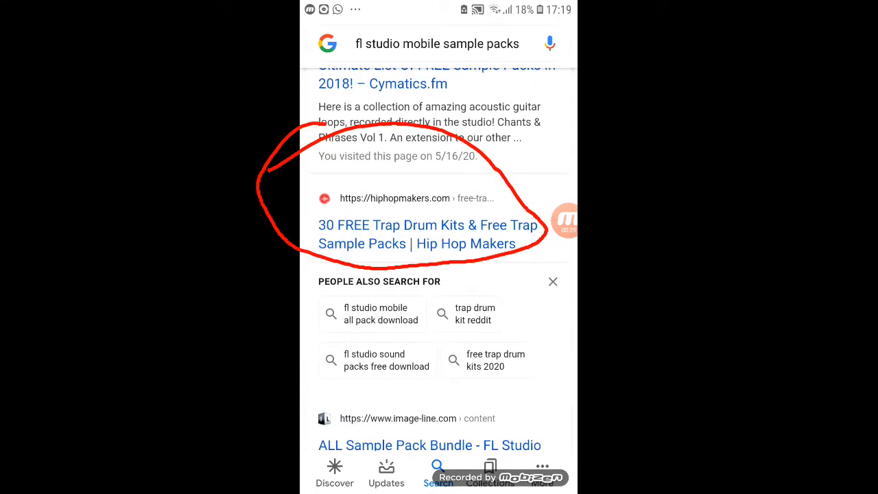
Step: From the Hip Hop Makers free trap kits article, follow the 808 Pack Vol 1 link to TriSamples
left_click(428, 233)
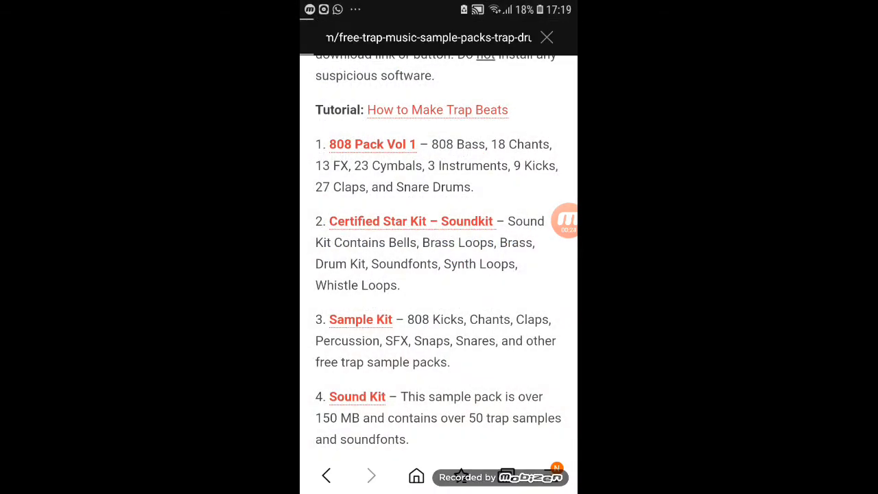
scroll("up", 3)
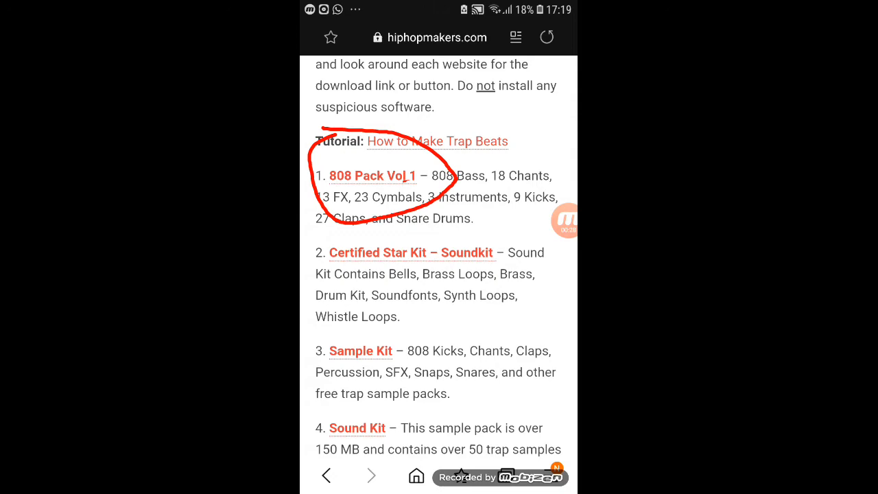
left_click(373, 176)
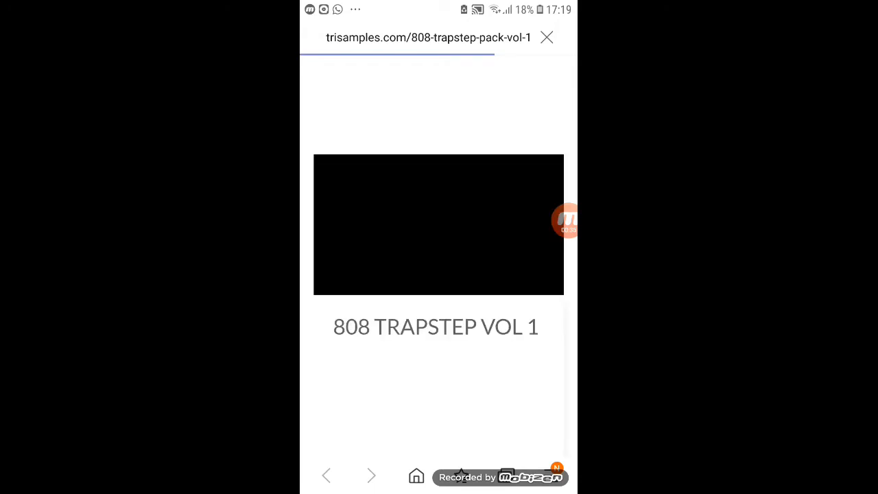
Step: Download the 808 Trapstep Pack Vol 1 zip from the TriSamples Free Download button and confirm saving
scroll("down", 3)
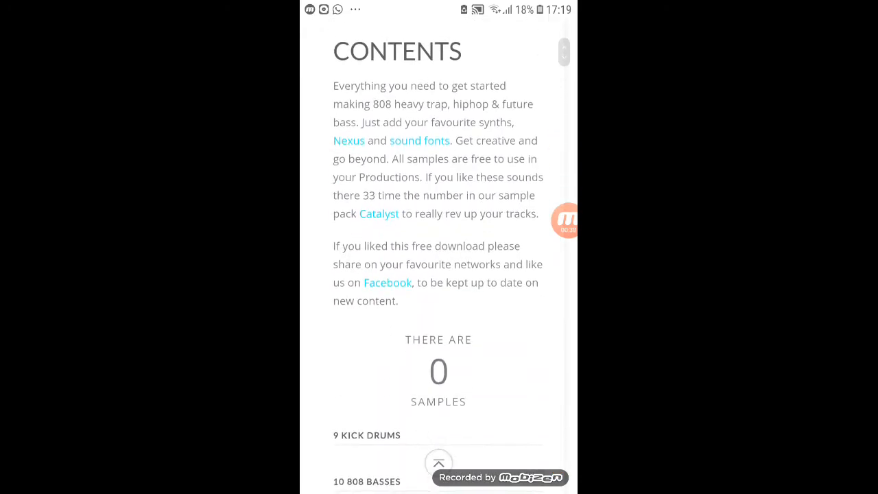
scroll("down", 3)
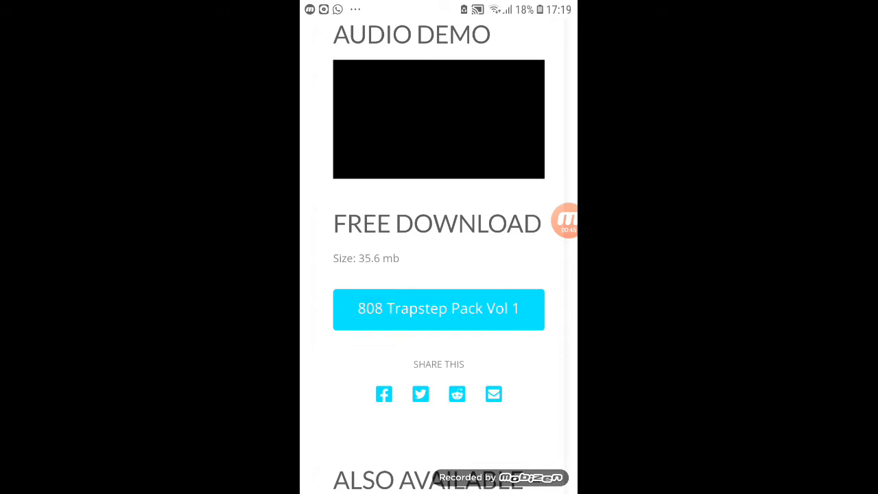
left_click(439, 310)
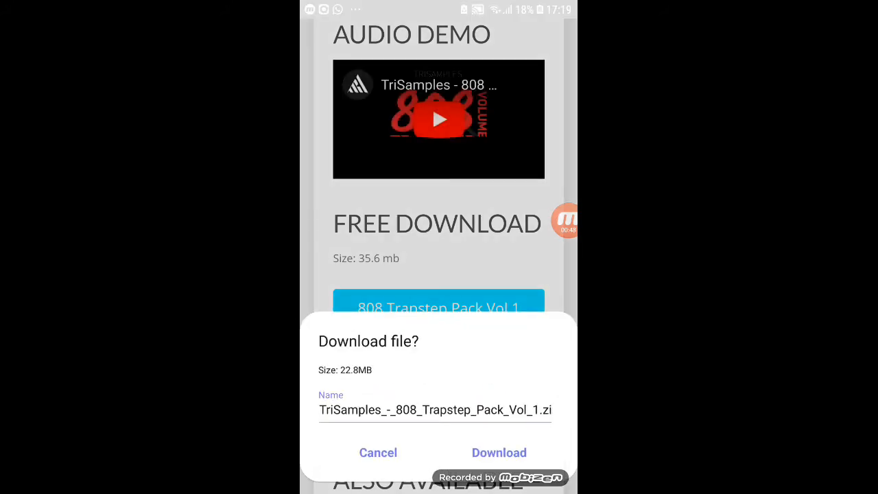
left_click(378, 452)
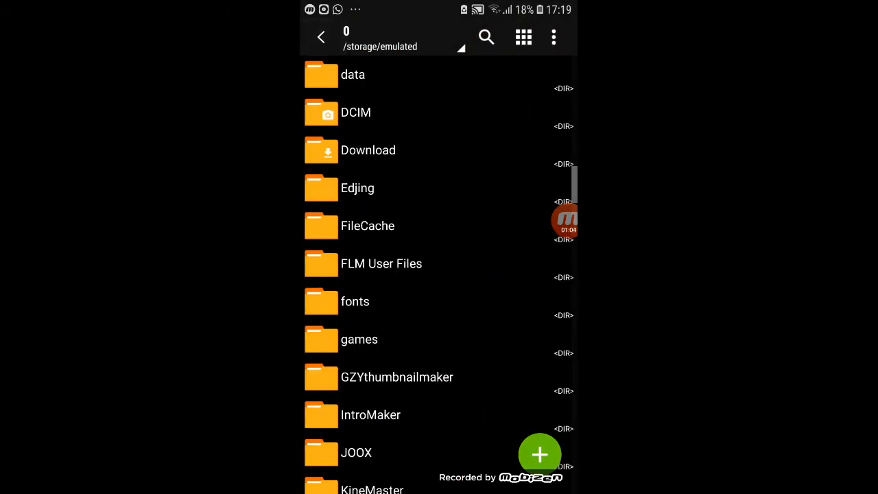
Step: In the Download folder, select the TriSamples - 808 Trapstep Pack Vol 1 folder from the zip
left_click(367, 150)
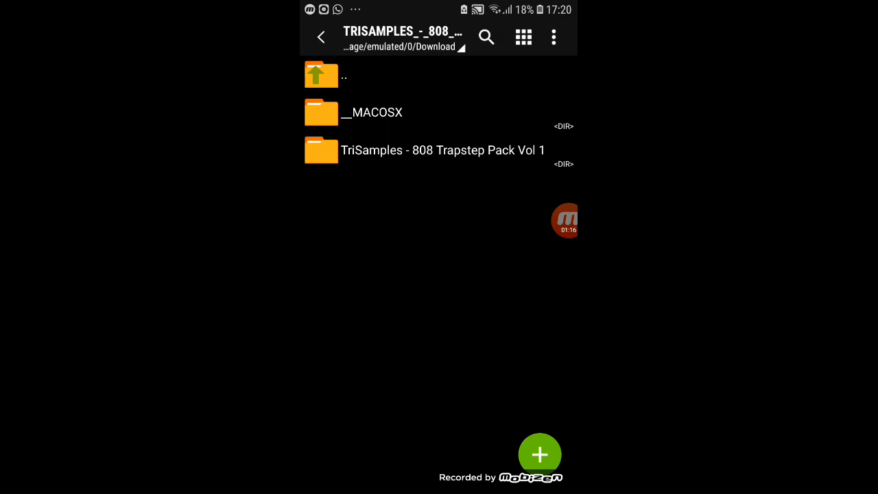
left_click(321, 74)
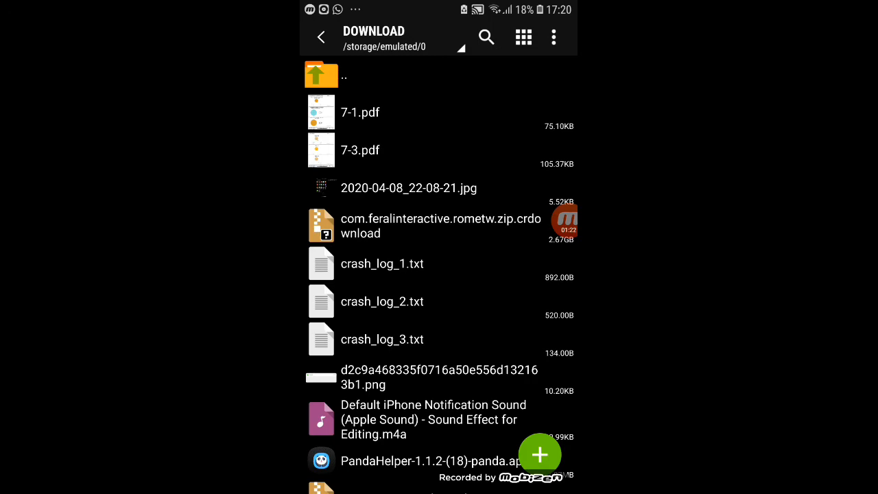
Step: Move up to internal storage and into FLM User Files > My Samples to paste the pack folder
left_click(321, 74)
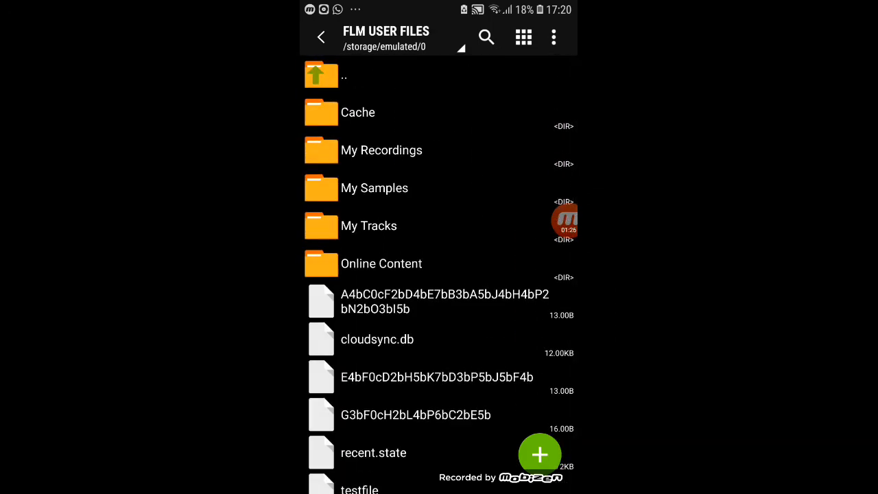
left_click(374, 186)
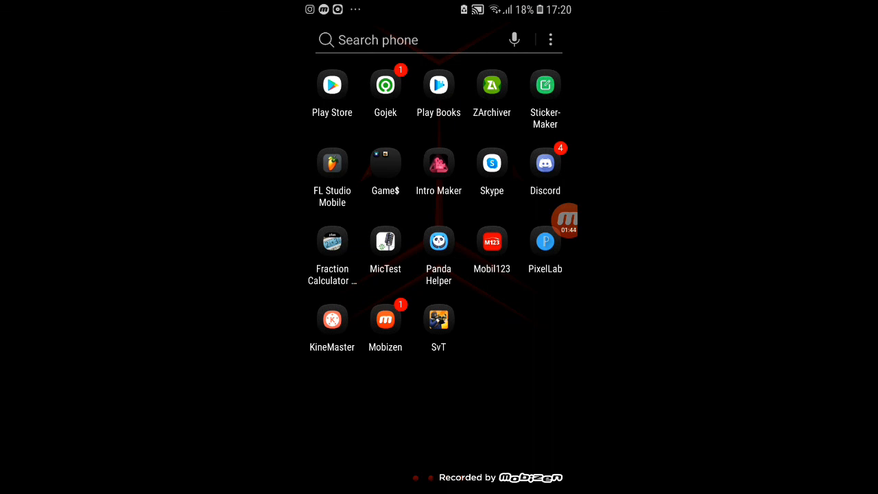
Step: Leave ZArchiver for the Android app drawer
left_click(561, 221)
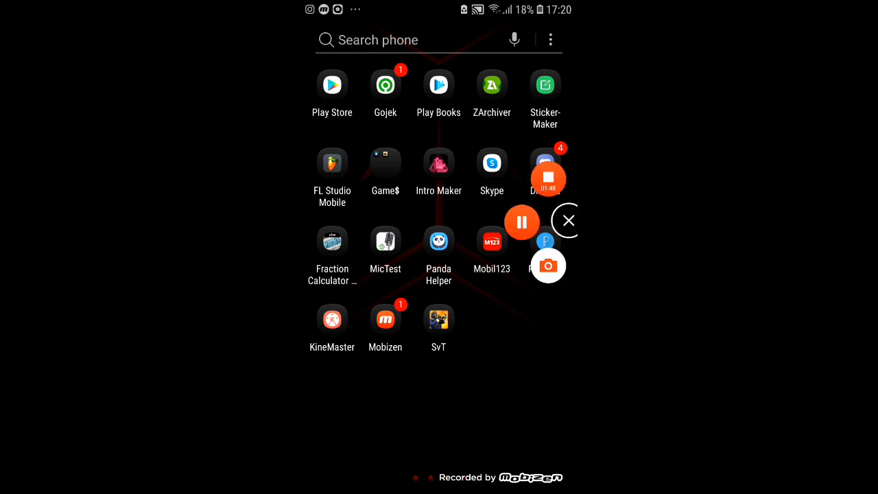